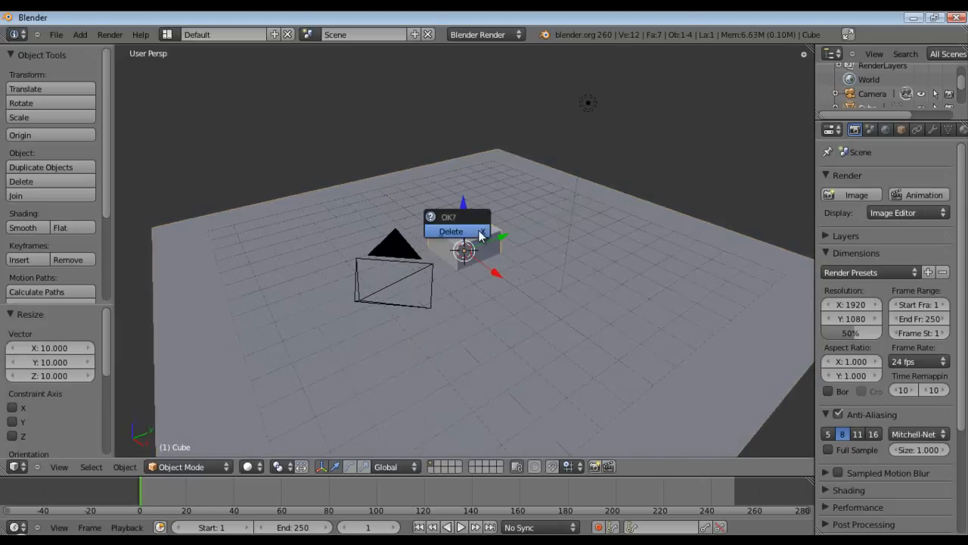
# Confirm deleting the default cube, leaving only the Ground plane
pyautogui.click(450, 231)
pyautogui.write('add uv')
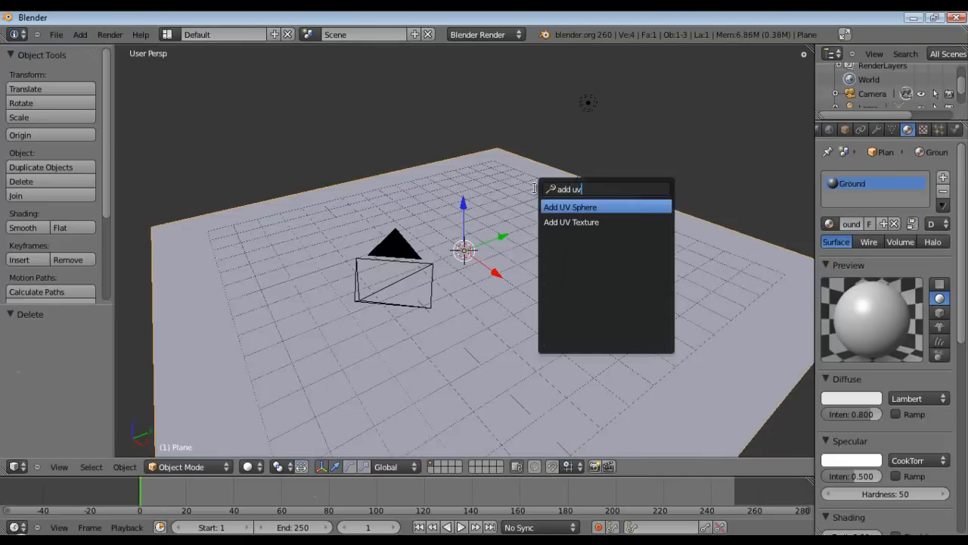
# Add a smooth-shaded UV sphere and give it a new red Ball material
pyautogui.click(570, 207)
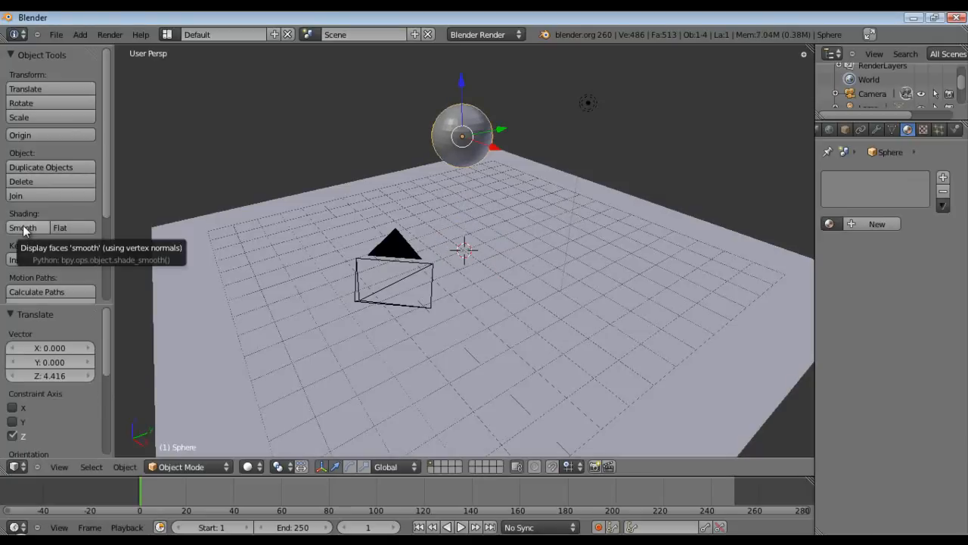
pyautogui.click(27, 227)
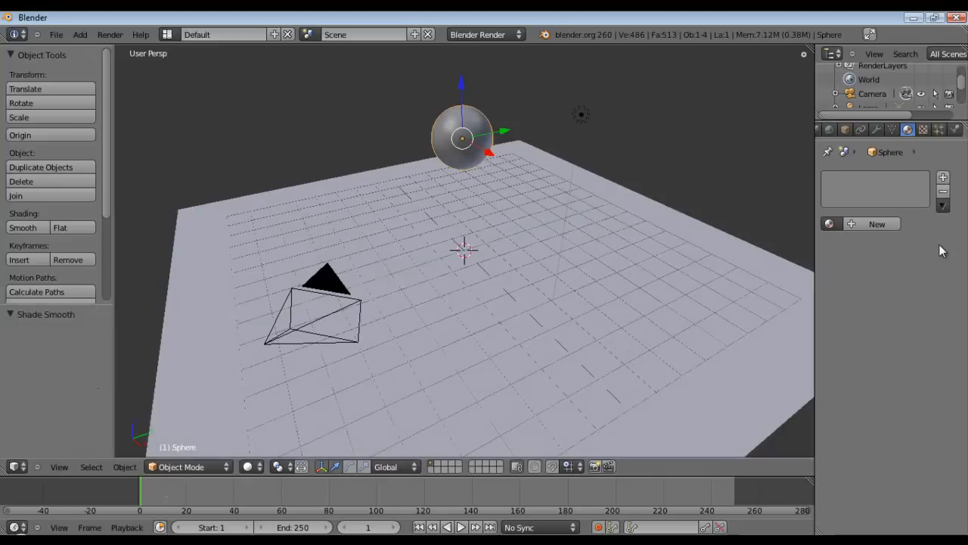
pyautogui.click(877, 224)
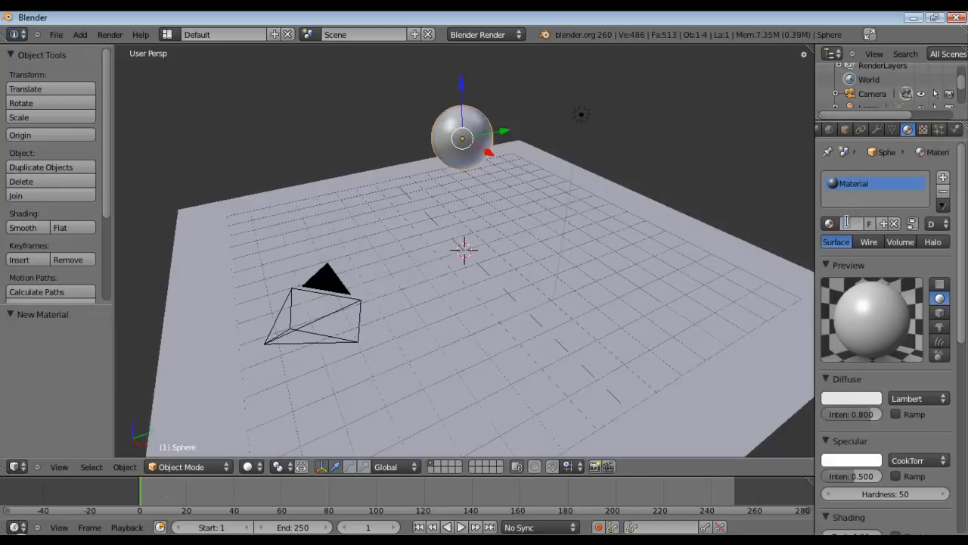
pyautogui.click(852, 399)
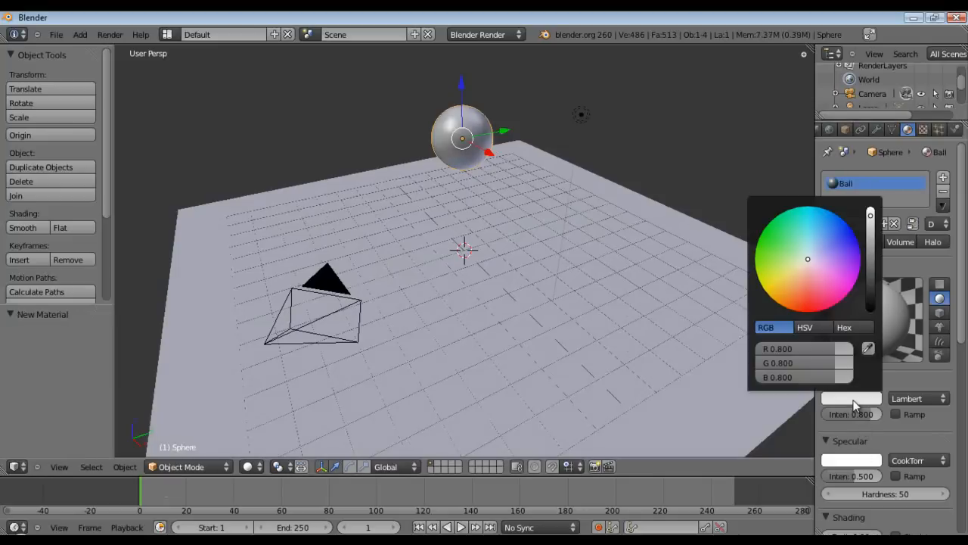
pyautogui.click(805, 311)
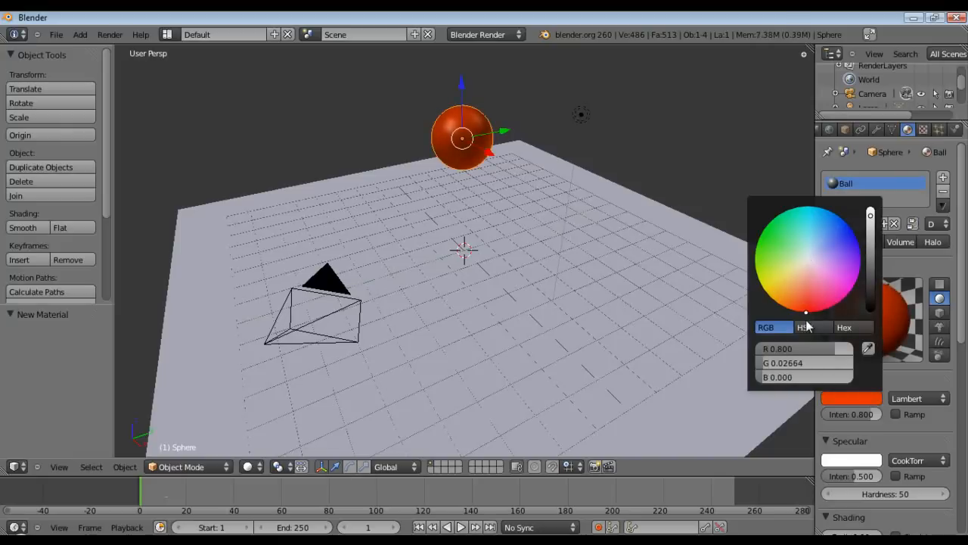
pyautogui.click(809, 313)
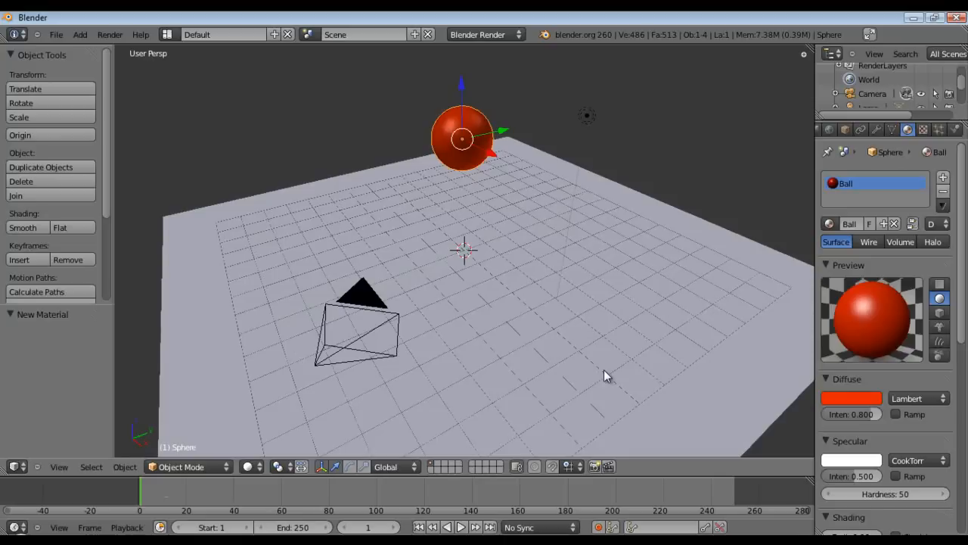
# Switch to the Blender Game engine, make the sphere a Rigid Body, and pick collision bounds
pyautogui.click(484, 35)
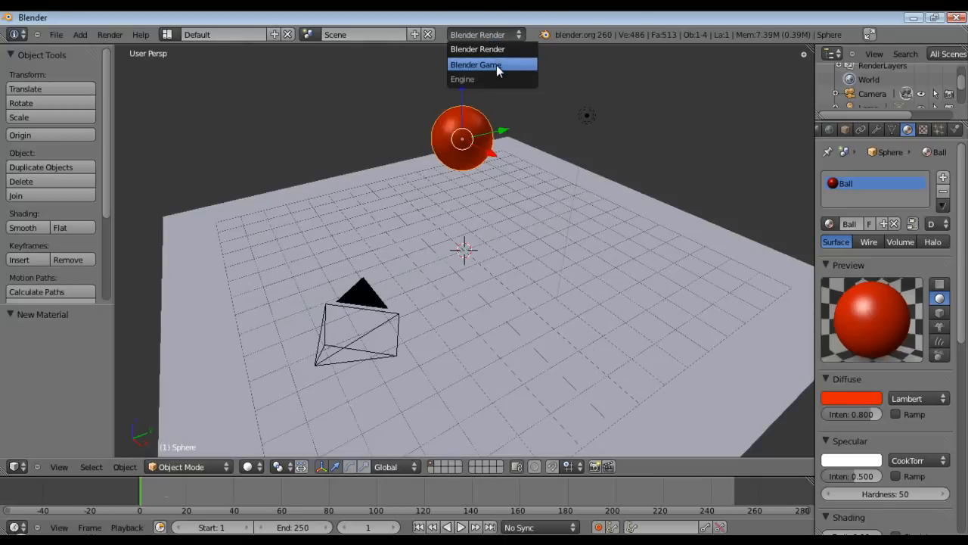
pyautogui.click(475, 64)
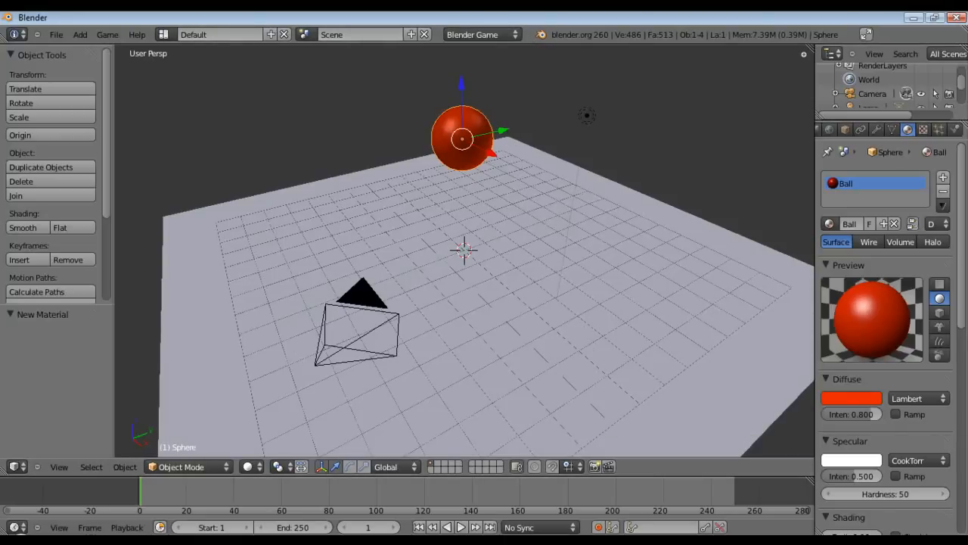
pyautogui.click(957, 129)
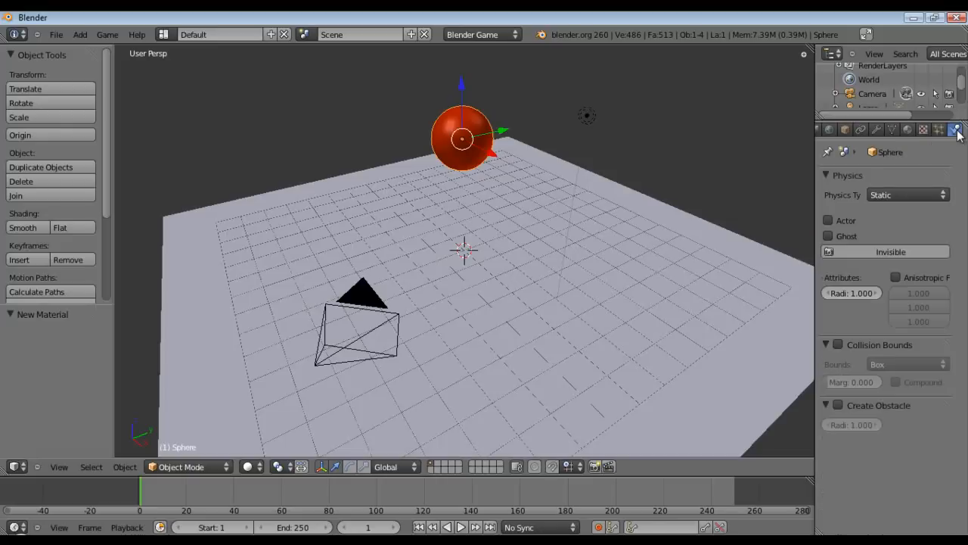
pyautogui.click(908, 195)
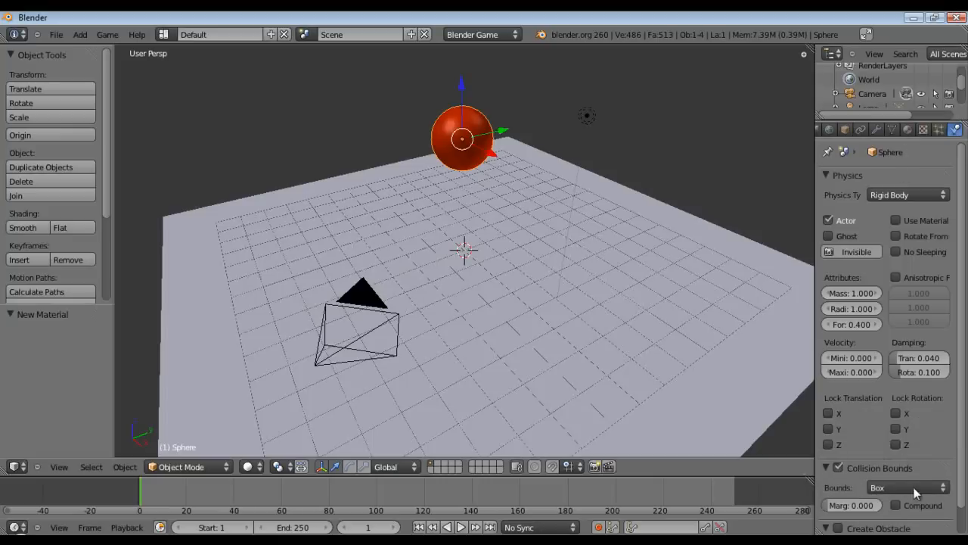
pyautogui.click(908, 487)
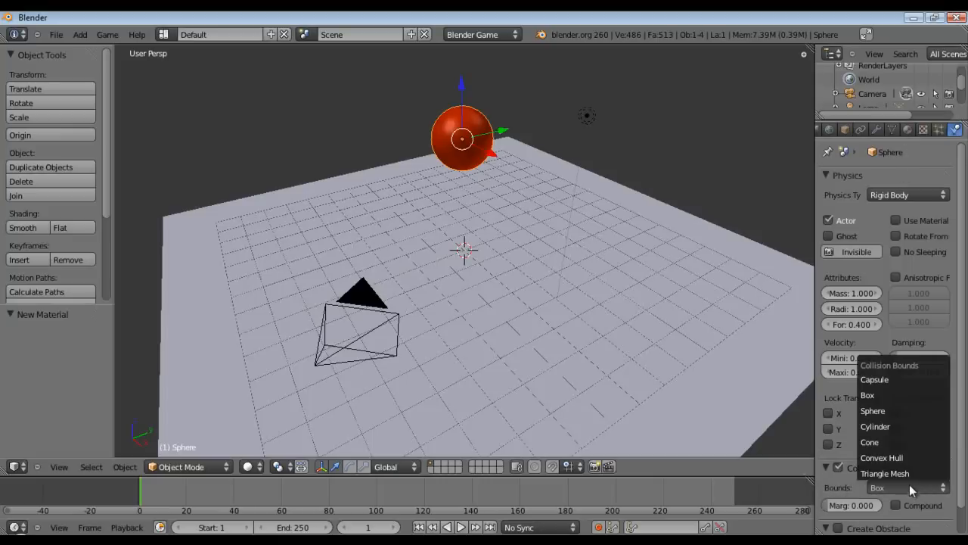
pyautogui.moveTo(874, 410)
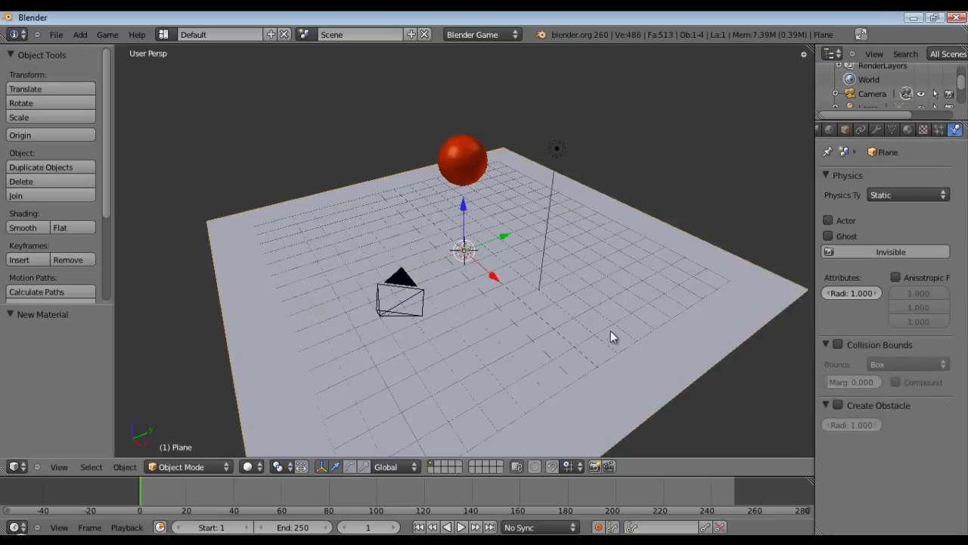
# Select the red sphere, run the game preview, then reselect the sphere
pyautogui.click(837, 344)
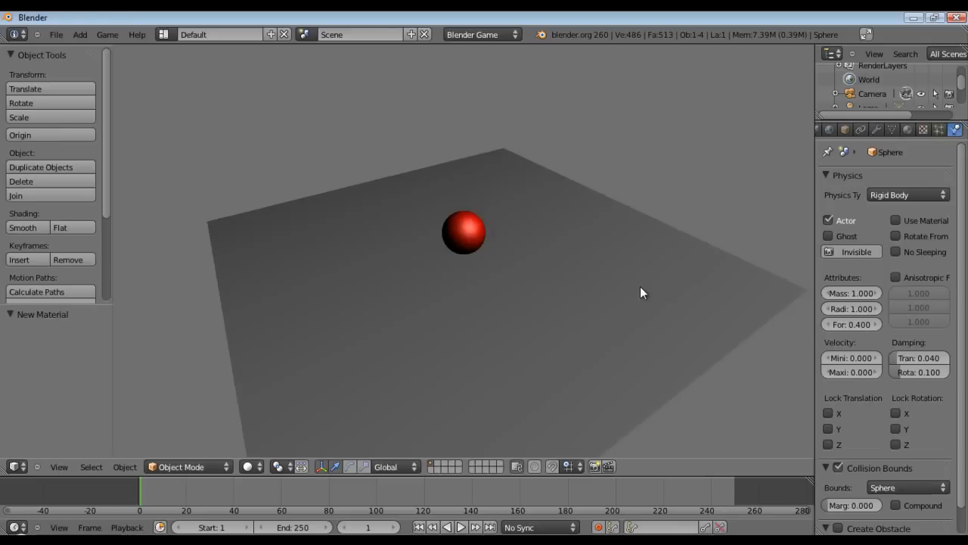
pyautogui.click(464, 233)
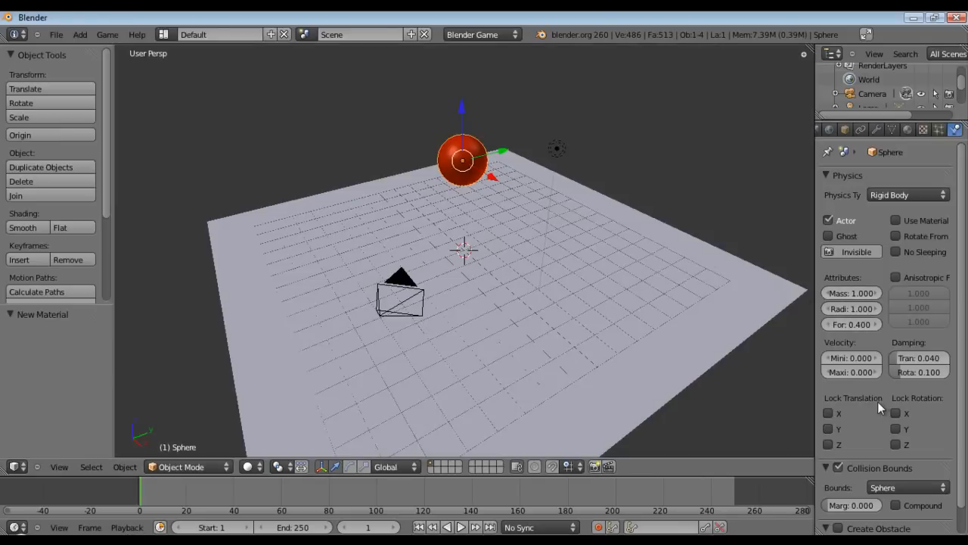
pyautogui.moveTo(853, 371)
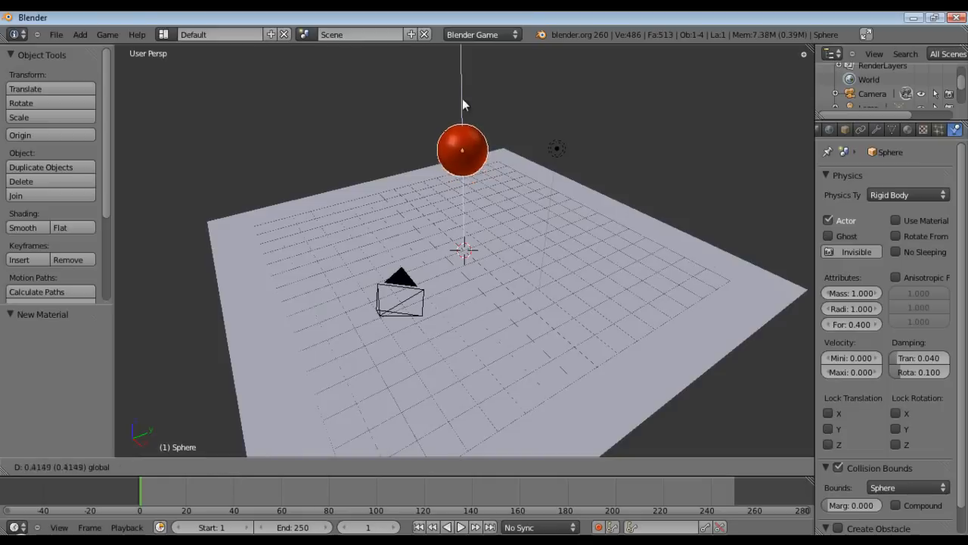
# Lift the ball higher and set its mass to 15 and max velocity to 250
pyautogui.moveTo(463, 151); pyautogui.dragTo(462, 114)
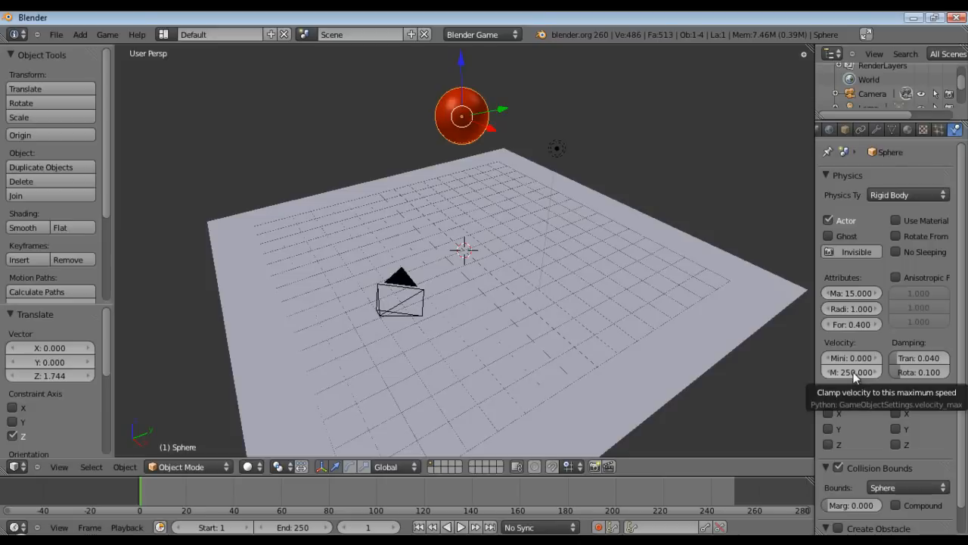
pyautogui.click(851, 372)
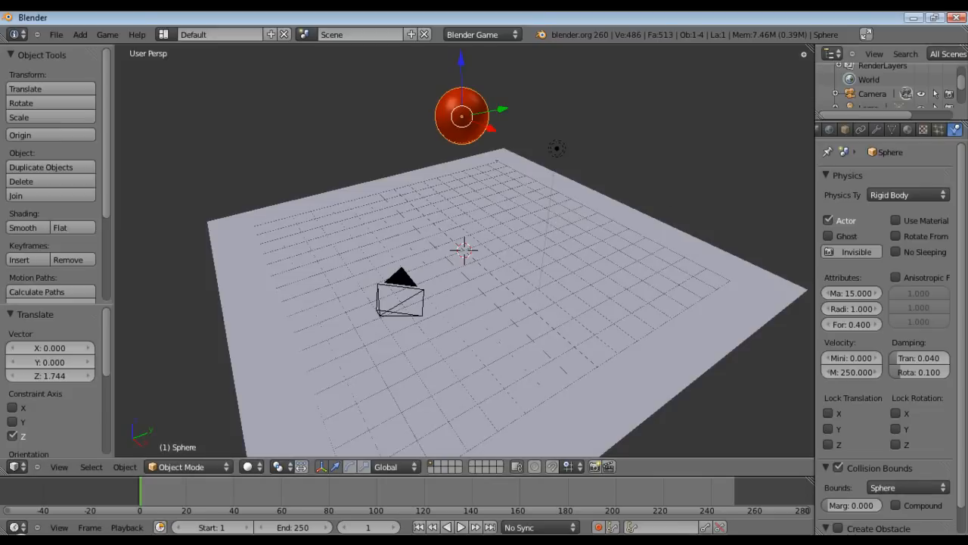
pyautogui.moveTo(907, 130)
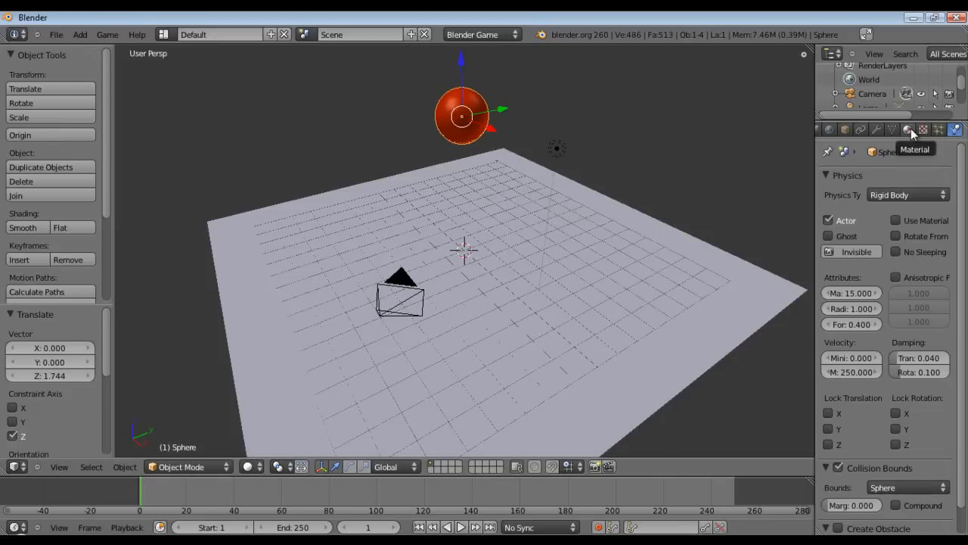
# In the Ball material, collapse the Options panel and set Physics elasticity to 1
pyautogui.click(907, 130)
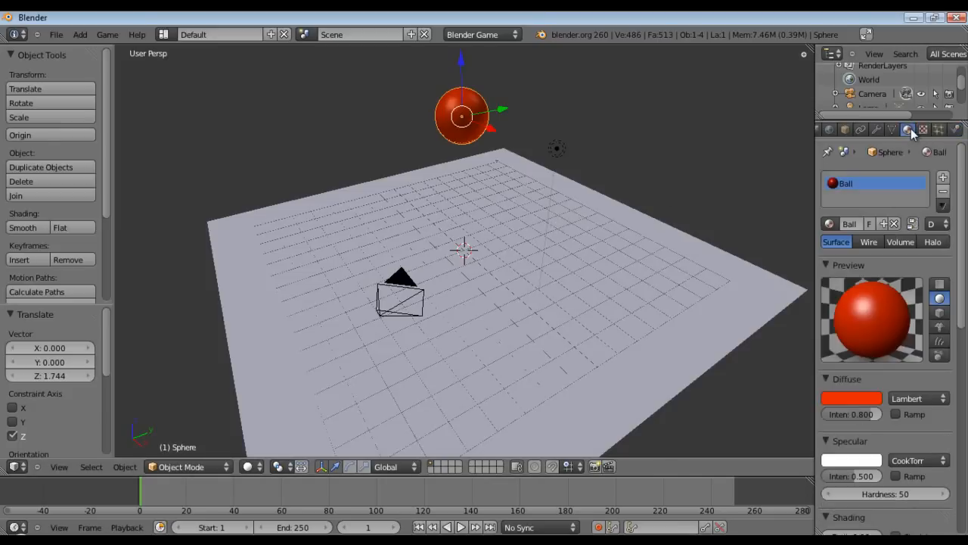
pyautogui.scroll(-3)
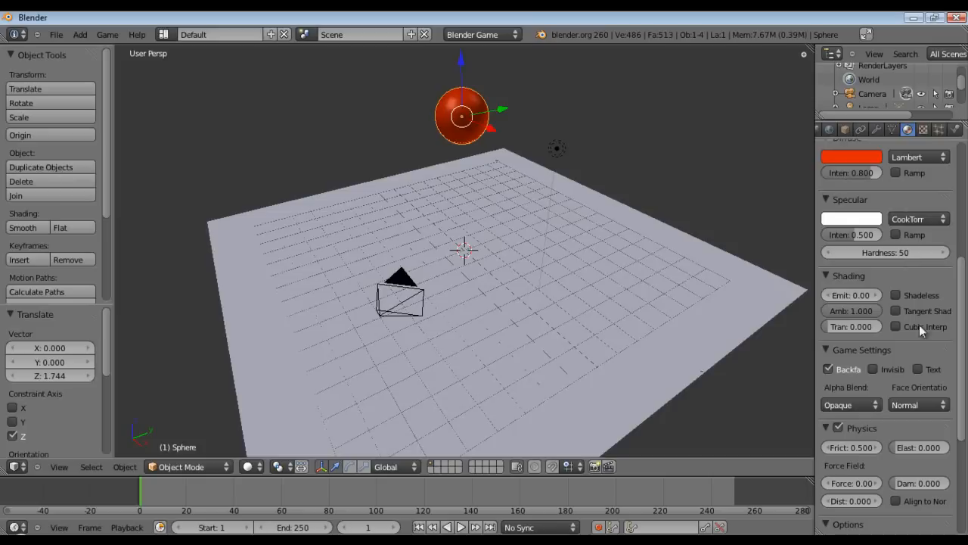
pyautogui.scroll(-3)
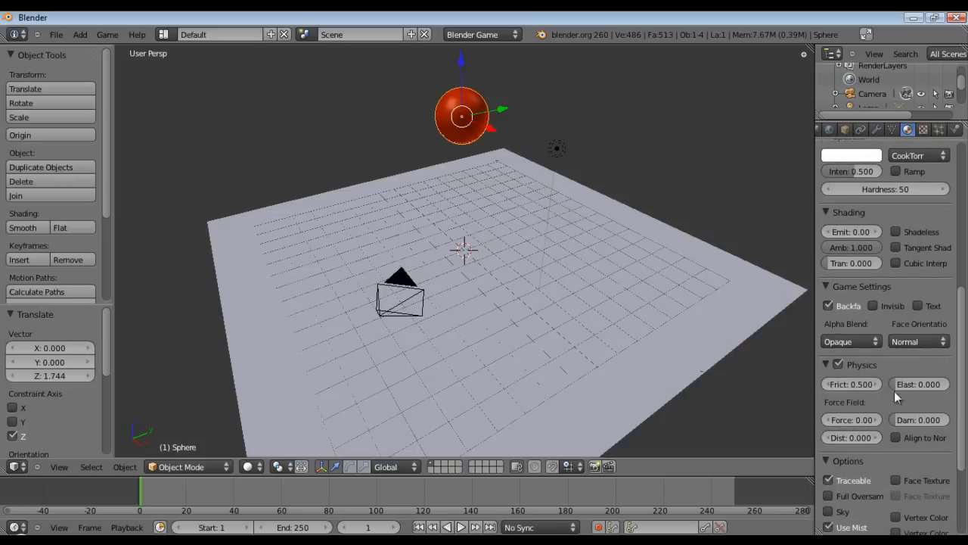
pyautogui.moveTo(836, 367)
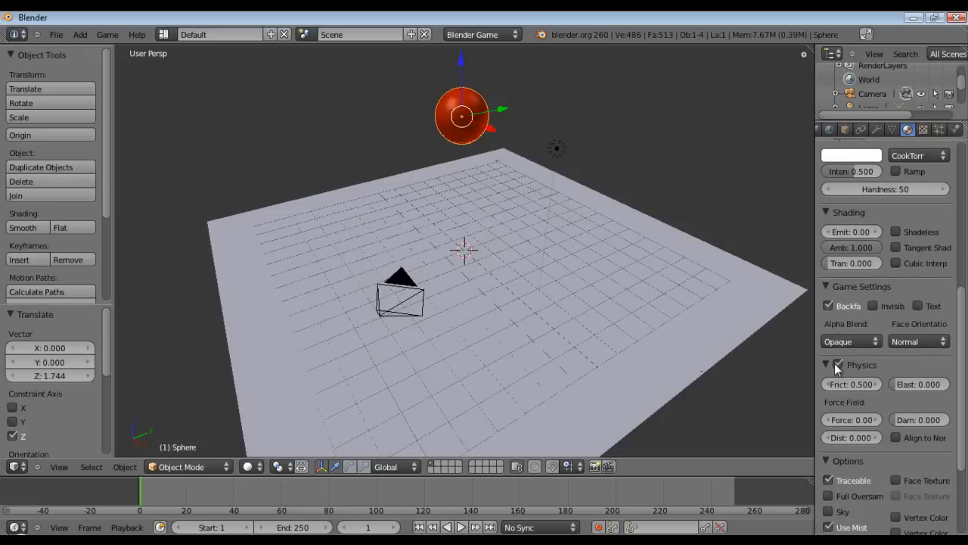
pyautogui.scroll(3)
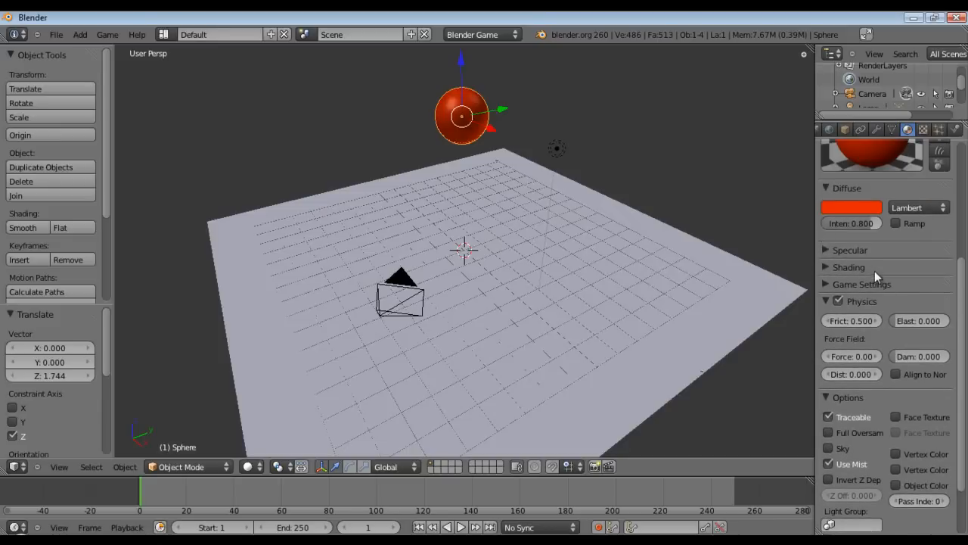
pyautogui.click(848, 398)
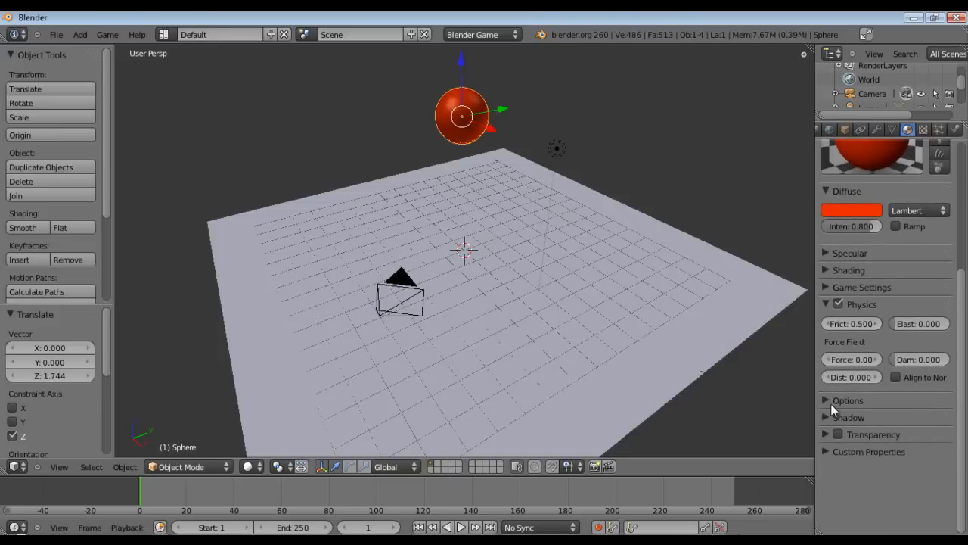
pyautogui.moveTo(851, 326)
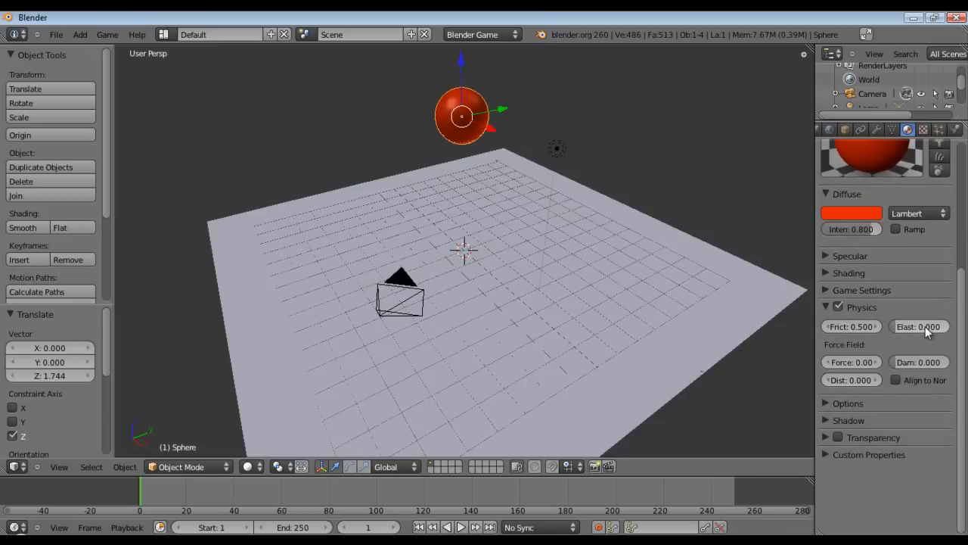
pyautogui.click(919, 328)
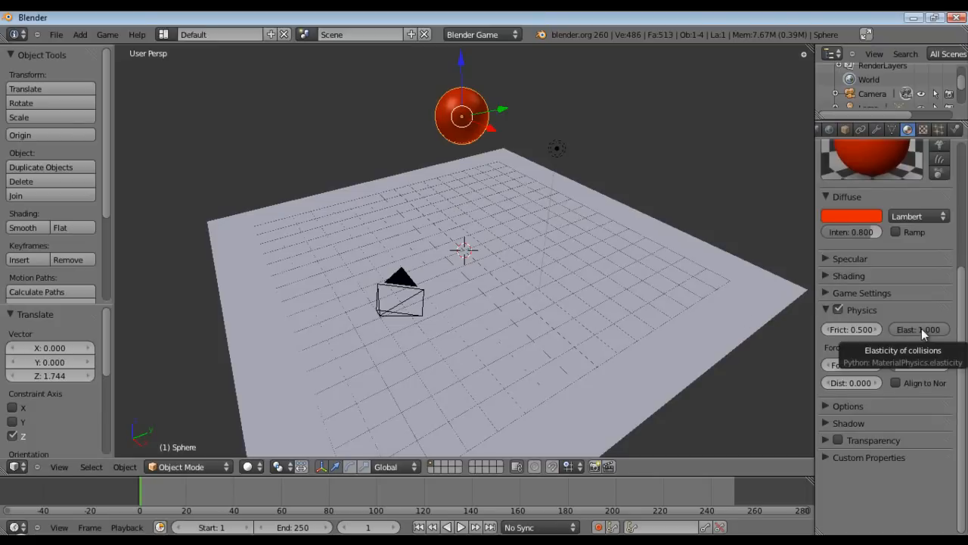
# Raise the ball much higher above the plane and duplicate it
pyautogui.click(465, 250)
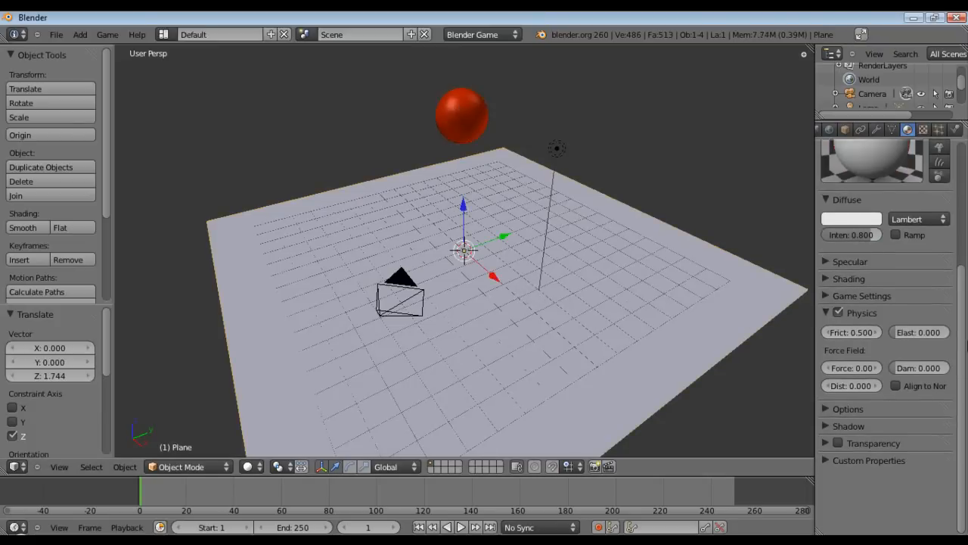
pyautogui.moveTo(920, 332)
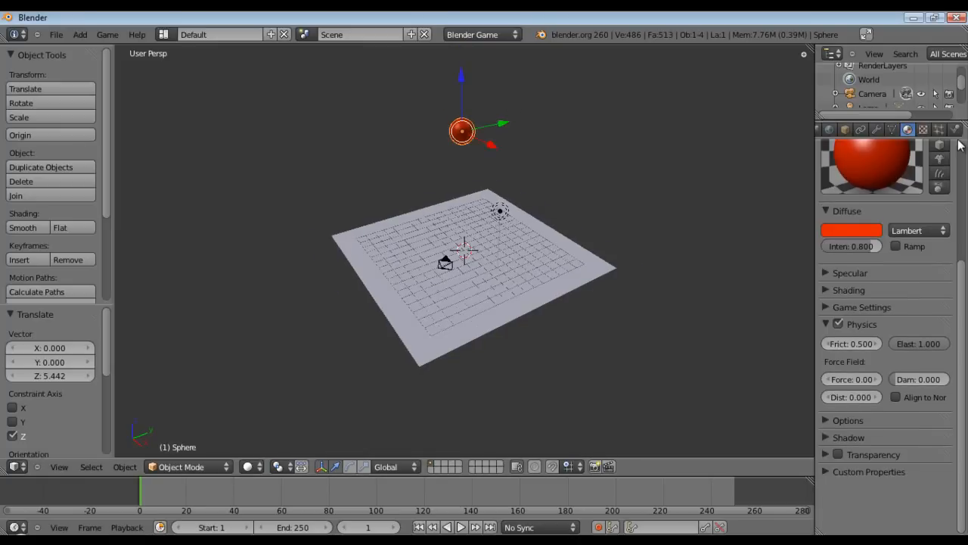
pyautogui.click(41, 166)
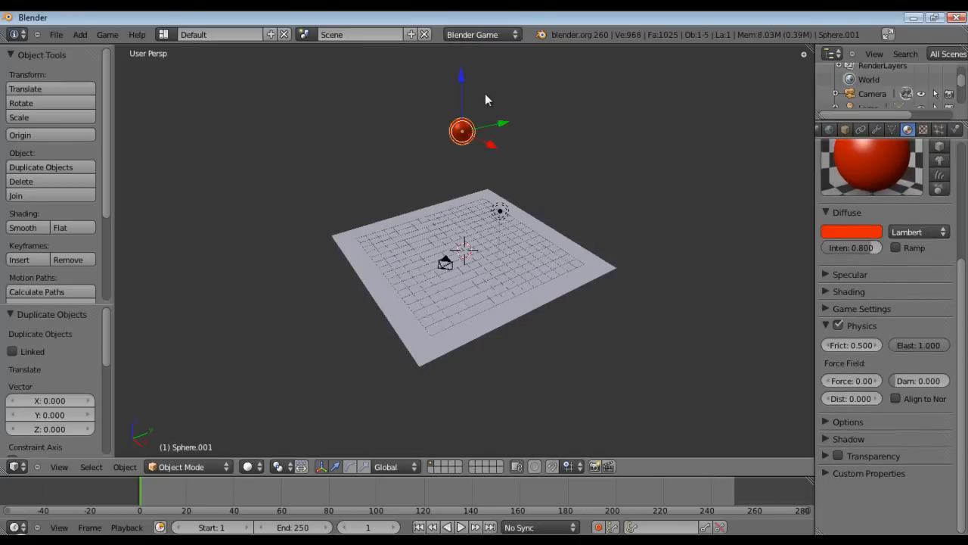